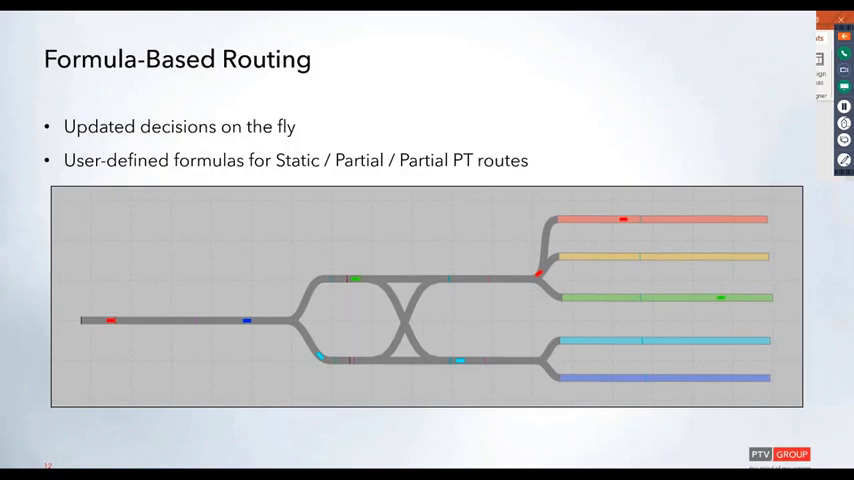
# Advance the slideshow to the Setup slide on switching route choice to Formula
pyautogui.press('Right')
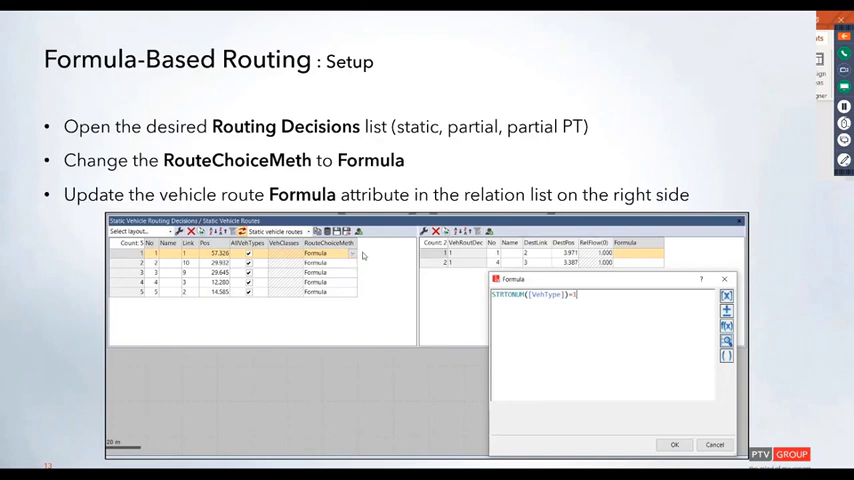
pyautogui.moveTo(670, 285)
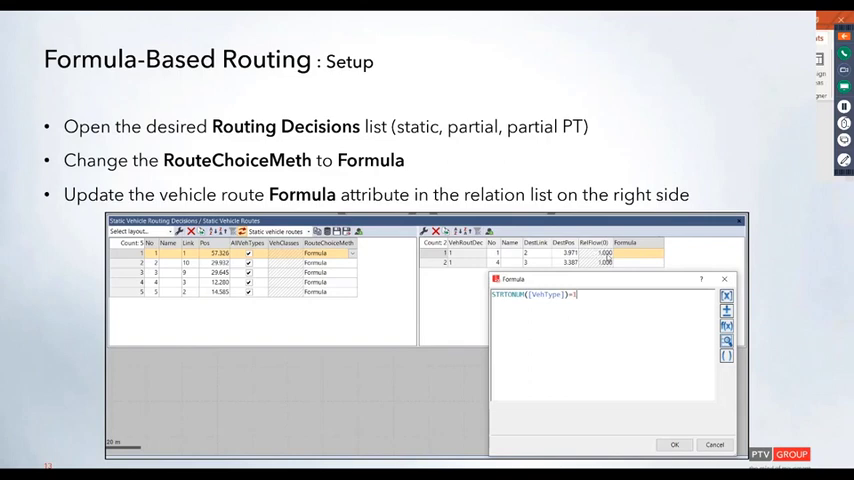
pyautogui.moveTo(716, 263)
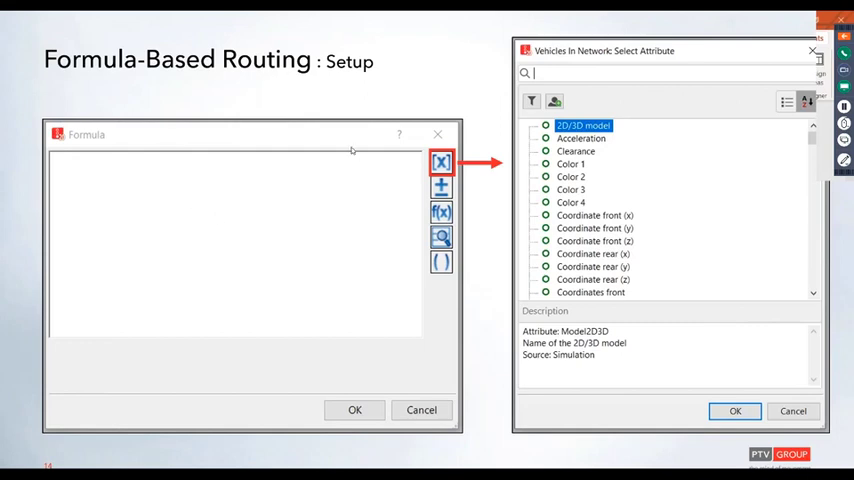
pyautogui.moveTo(215, 161)
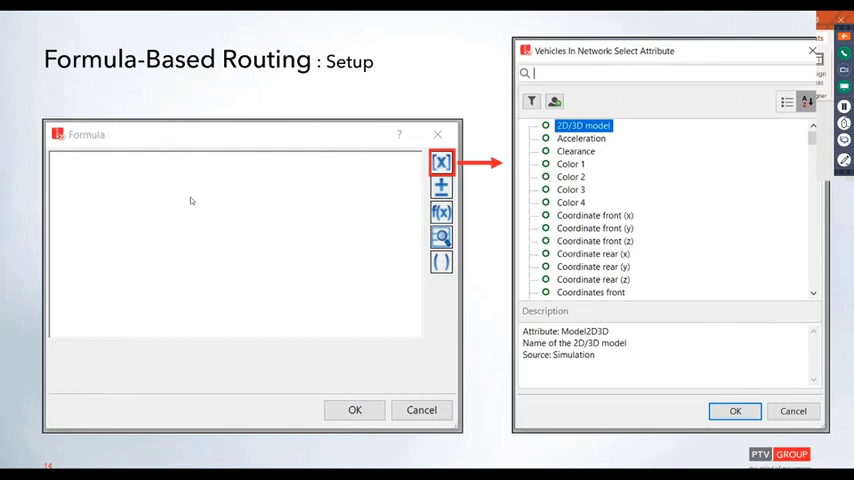
pyautogui.moveTo(280, 230)
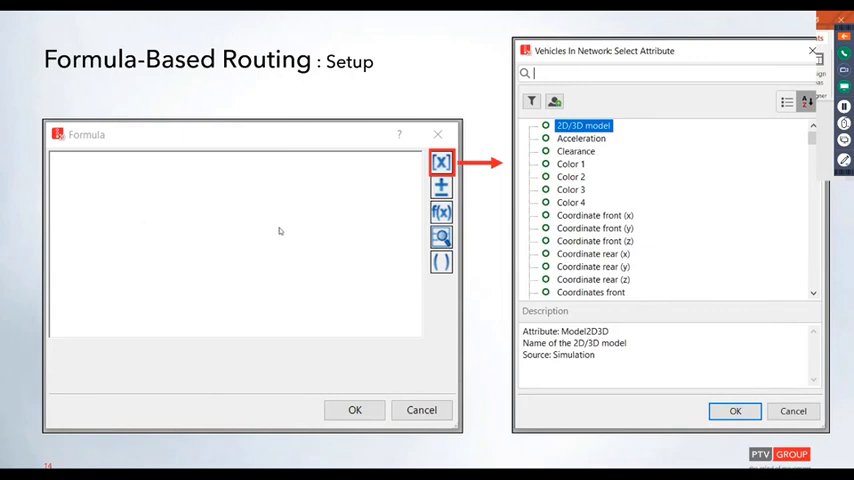
pyautogui.moveTo(463, 175)
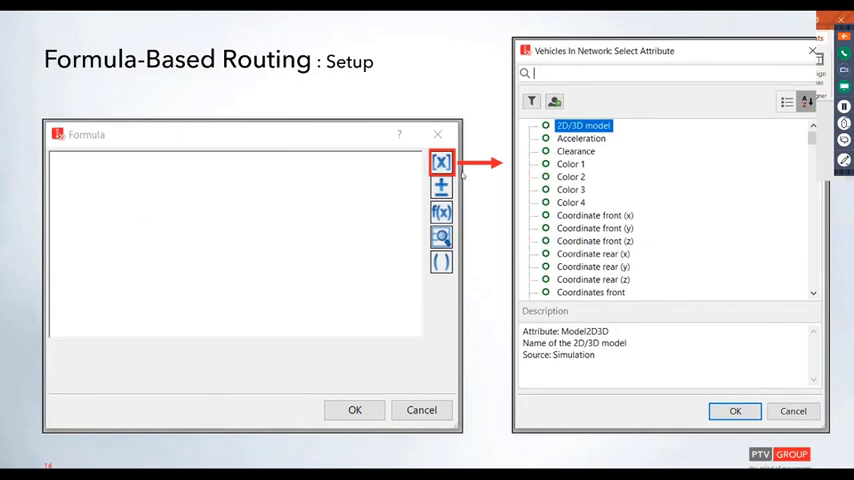
pyautogui.moveTo(491, 233)
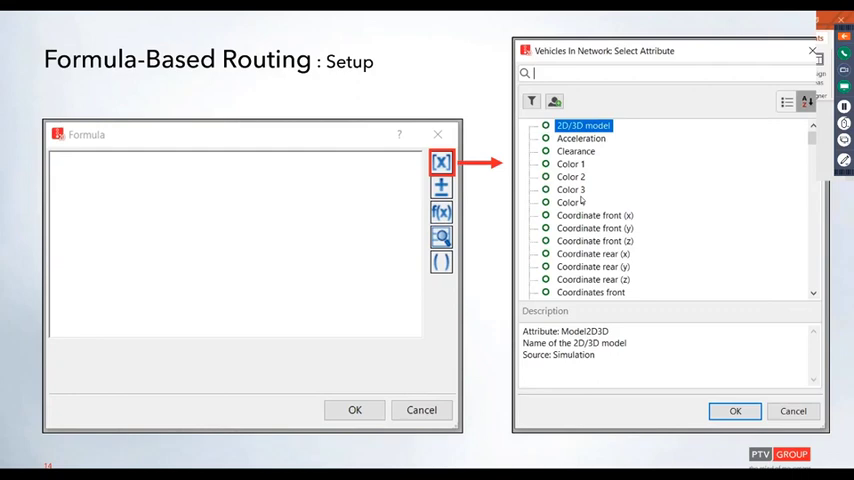
# Advance past the Select Attribute slide to the Insert operator slide
pyautogui.click(441, 187)
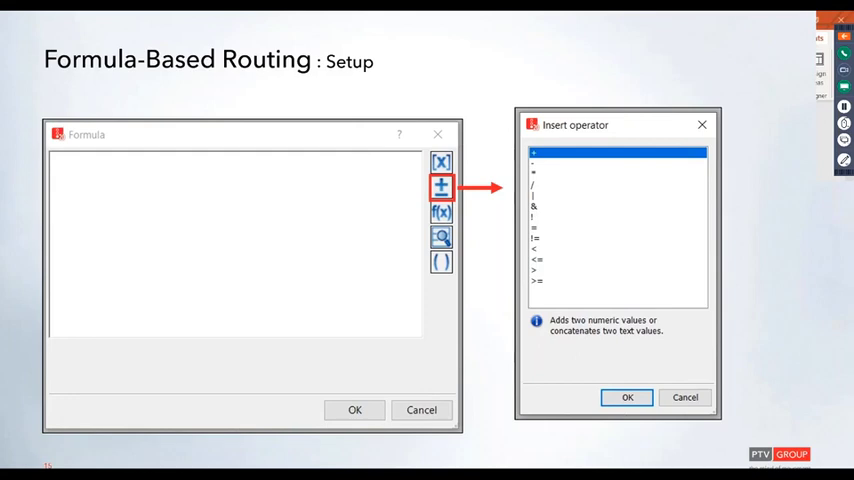
# Move through the Insert function slide to the recycling-center Formula-Based Routing Example
pyautogui.click(441, 212)
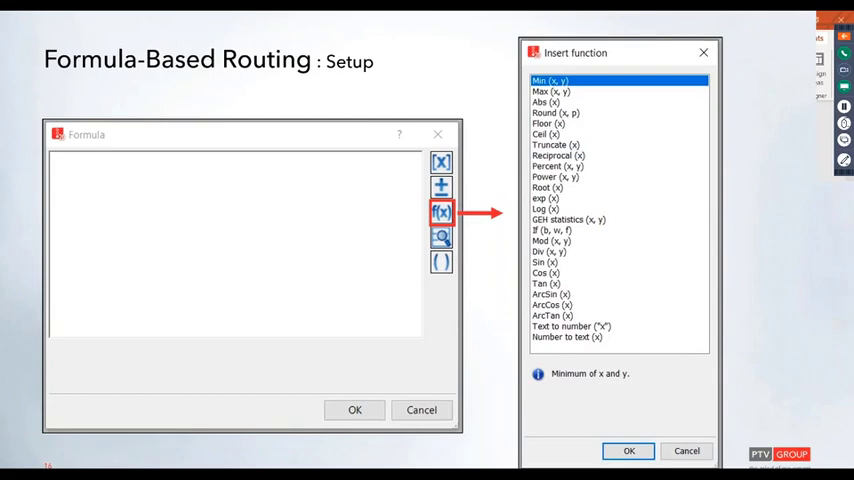
pyautogui.click(441, 237)
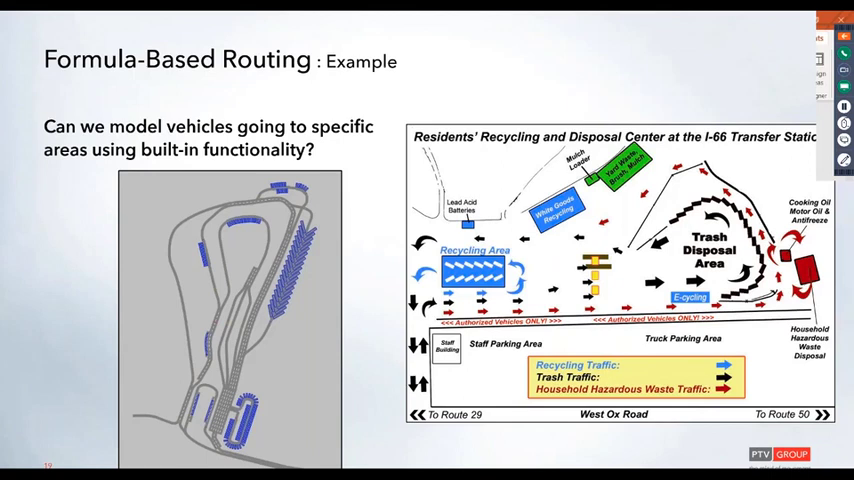
pyautogui.moveTo(608, 395)
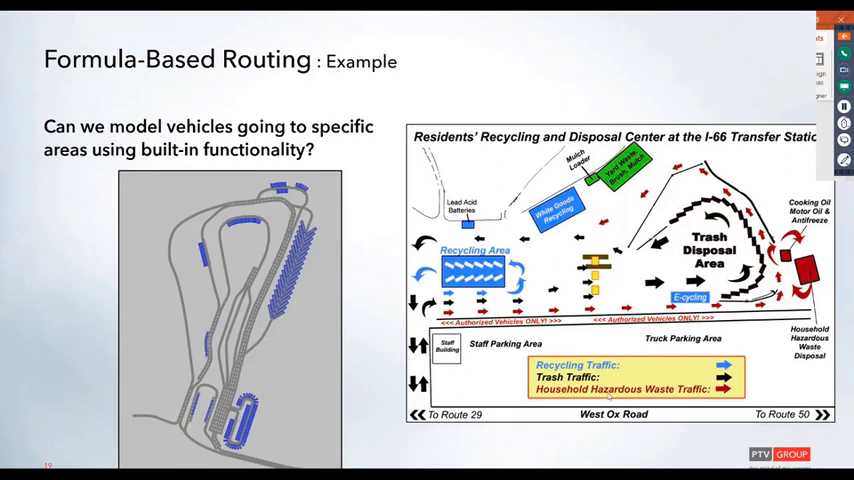
pyautogui.moveTo(371, 355)
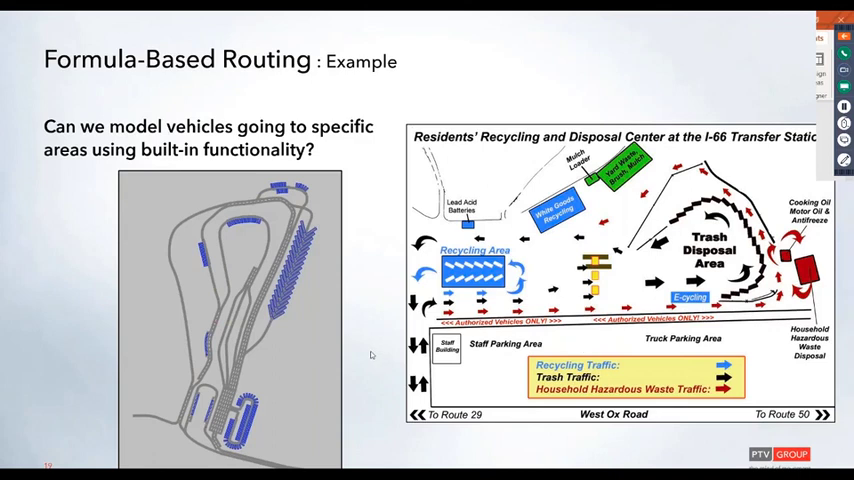
pyautogui.moveTo(388, 386)
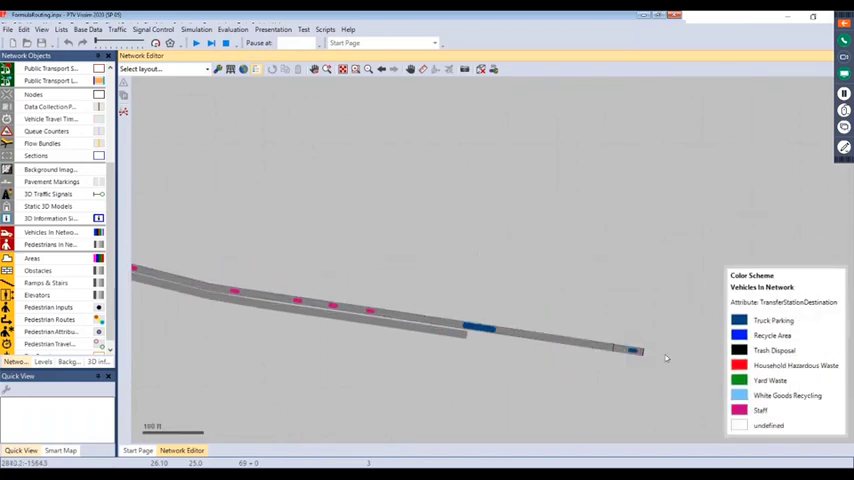
pyautogui.moveTo(657, 352)
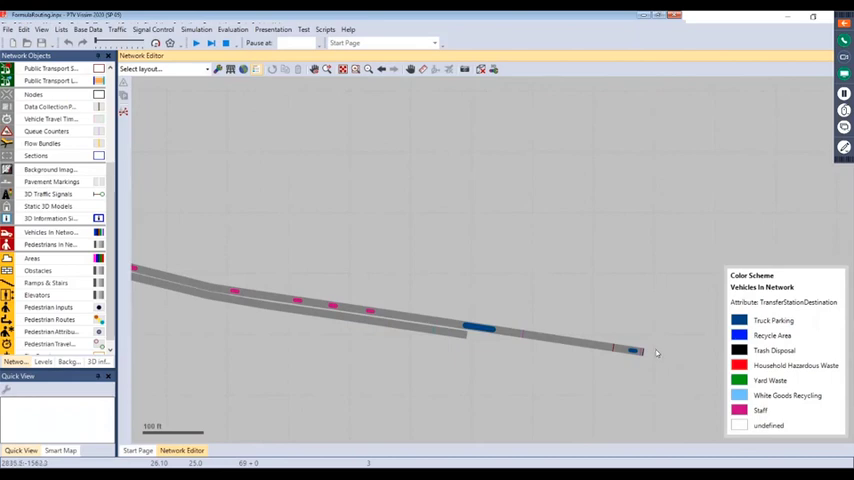
pyautogui.moveTo(643, 371)
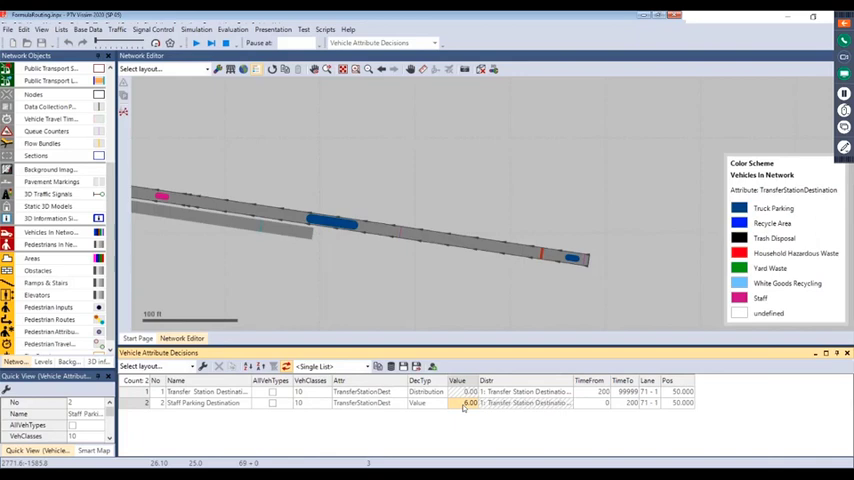
pyautogui.moveTo(630, 402)
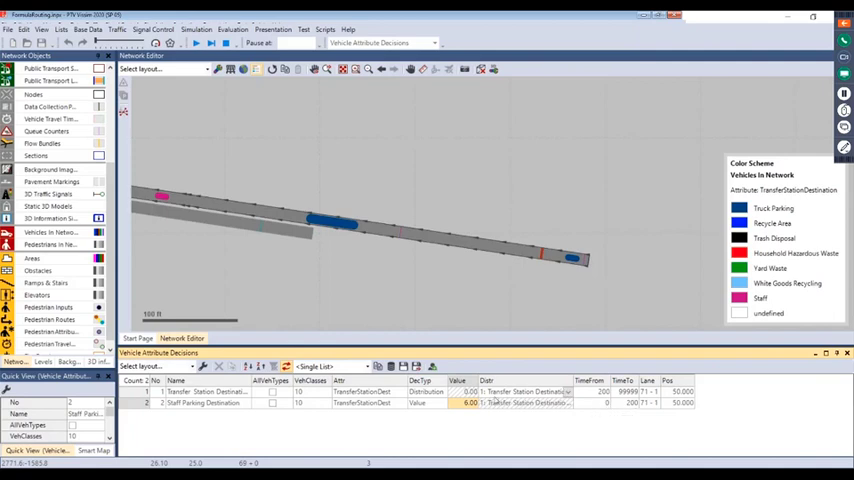
# Show the Vehicle Attribute Decisions list with the TransferStationDest decisions
pyautogui.click(425, 391)
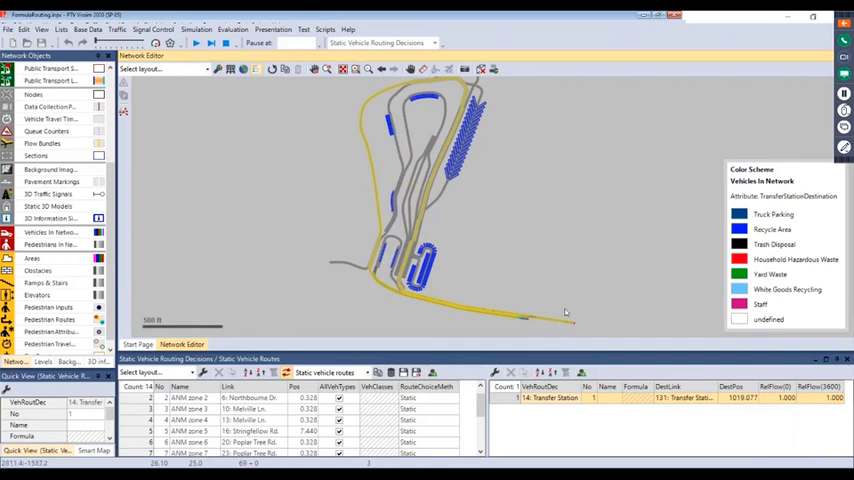
pyautogui.moveTo(553, 252)
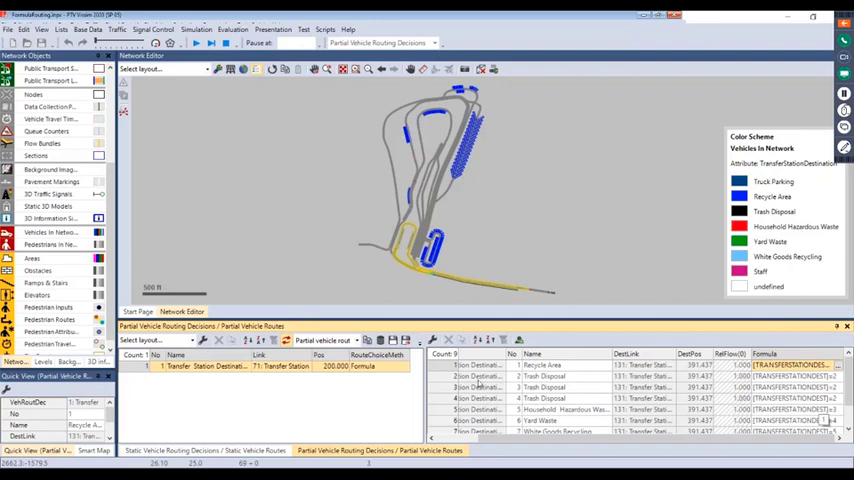
pyautogui.click(480, 376)
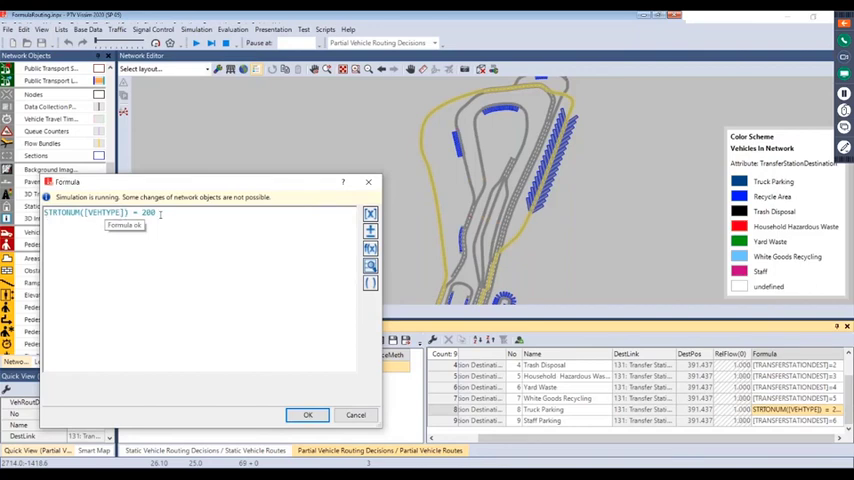
# Review the Truck Parking formula STRTONUM([VEHTYPE]) = 200 and confirm it
pyautogui.doubleClick(147, 212)
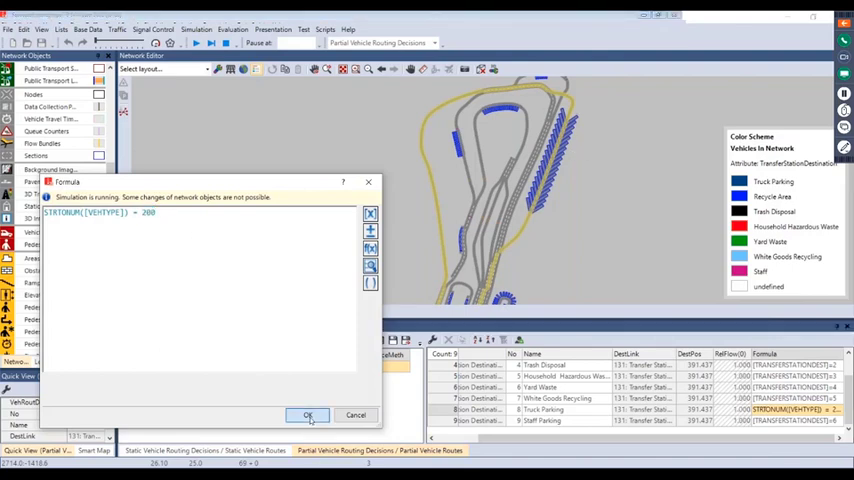
pyautogui.click(308, 415)
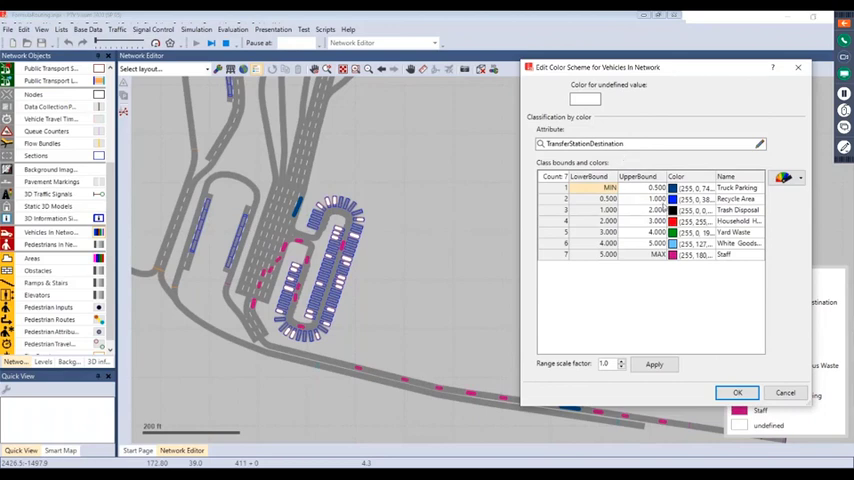
pyautogui.moveTo(734, 197)
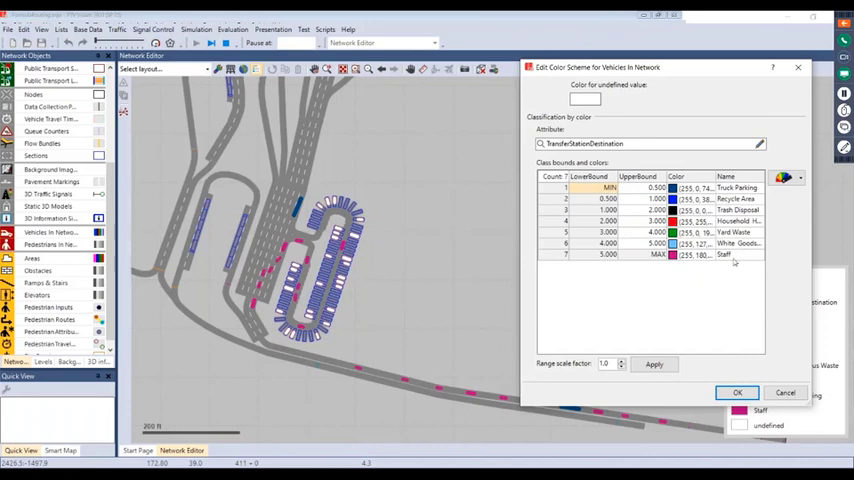
# Confirm the seven TransferStationDestination colour classes for vehicles, keeping the legend visible
pyautogui.click(737, 391)
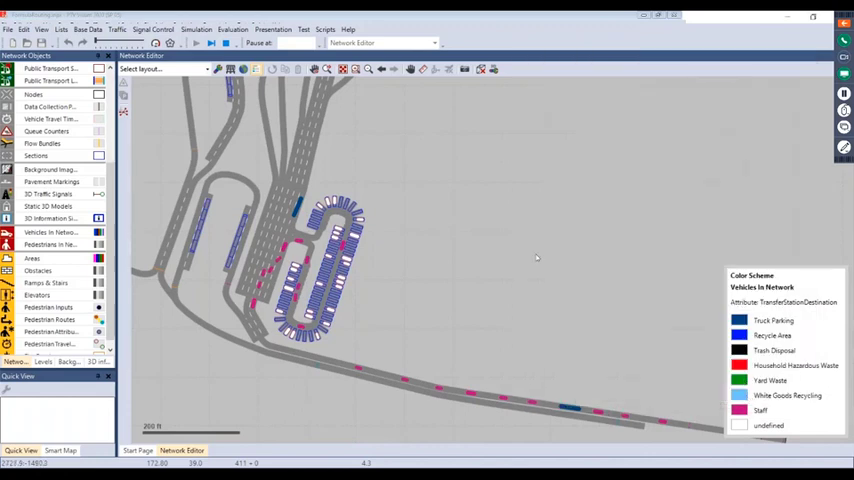